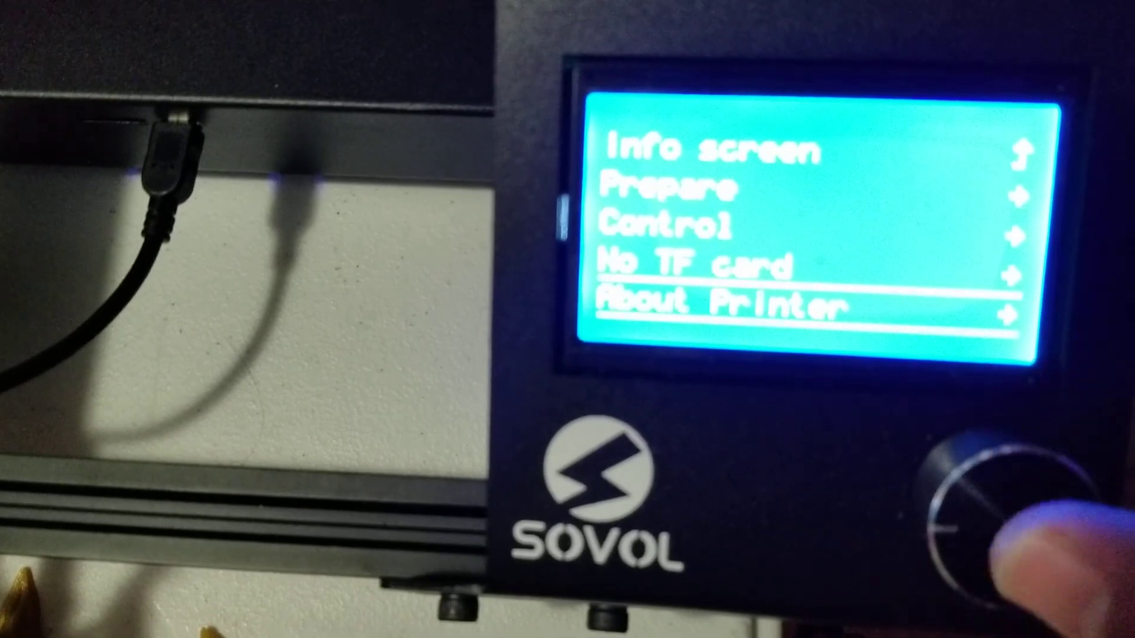
Step: Open About Printer to view firmware 1.1.6.0, one extruder and baud 115200
left_click(1006, 492)
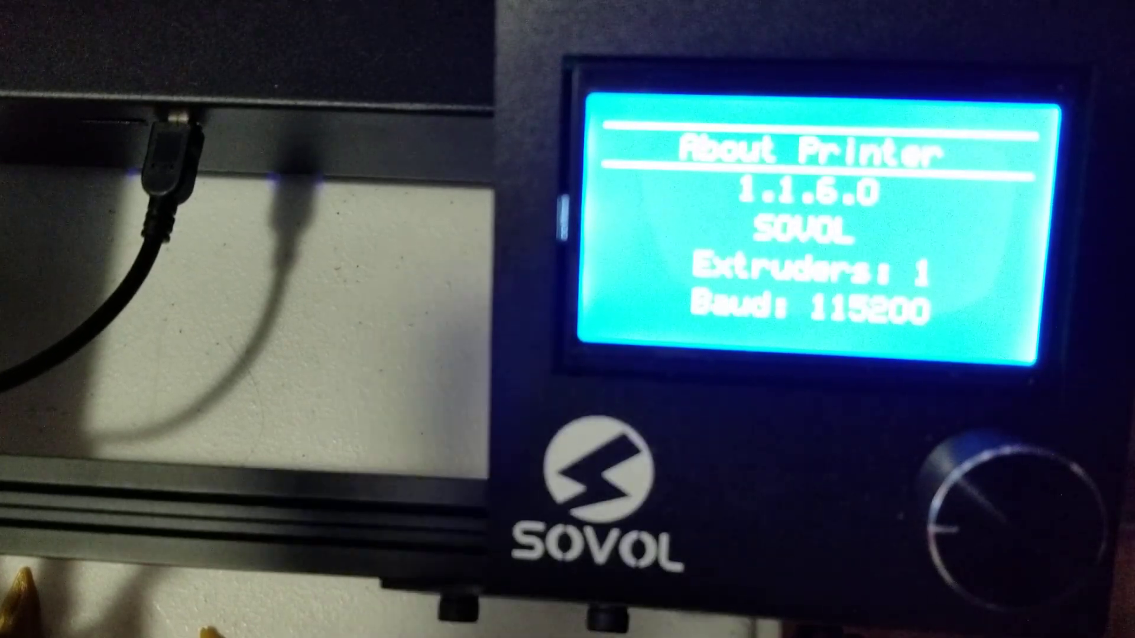